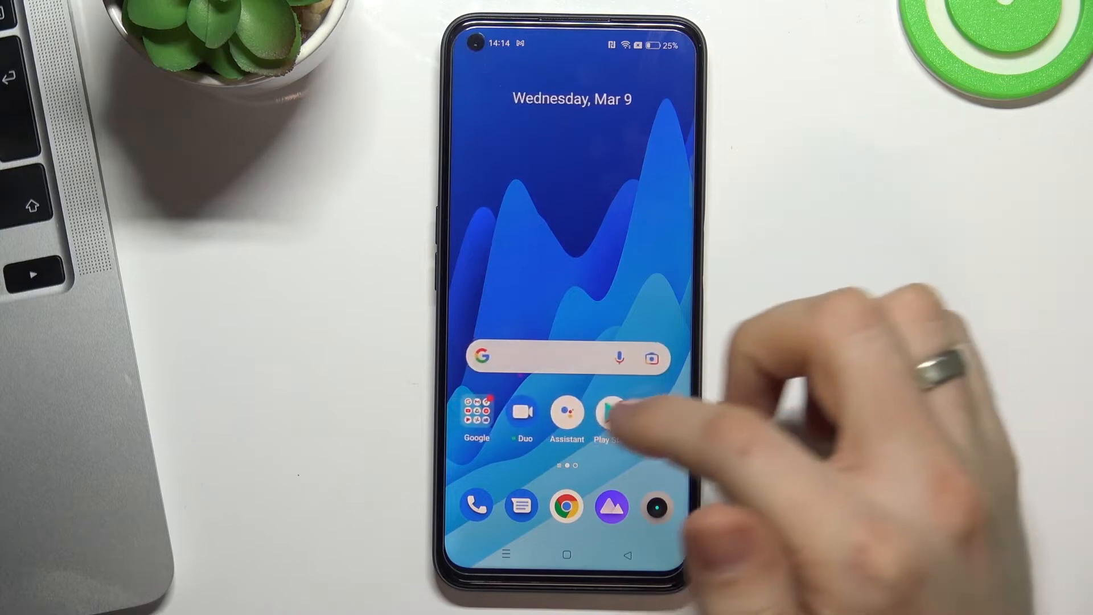
Step: Search Google Play for Turbo VPN, entering 'torbo'
click(611, 413)
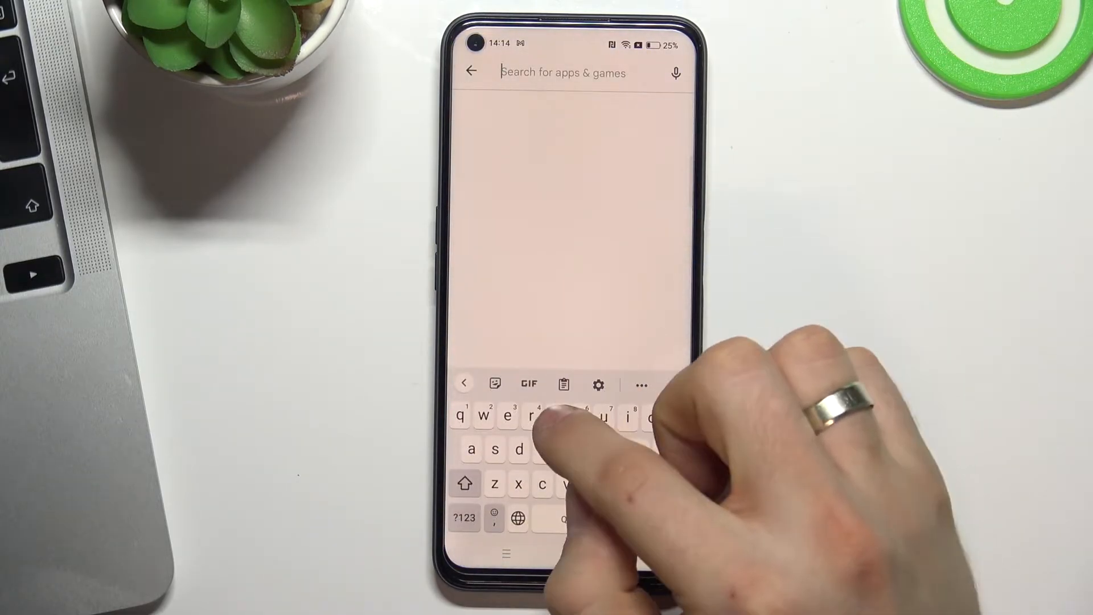
text(torbo vpn)
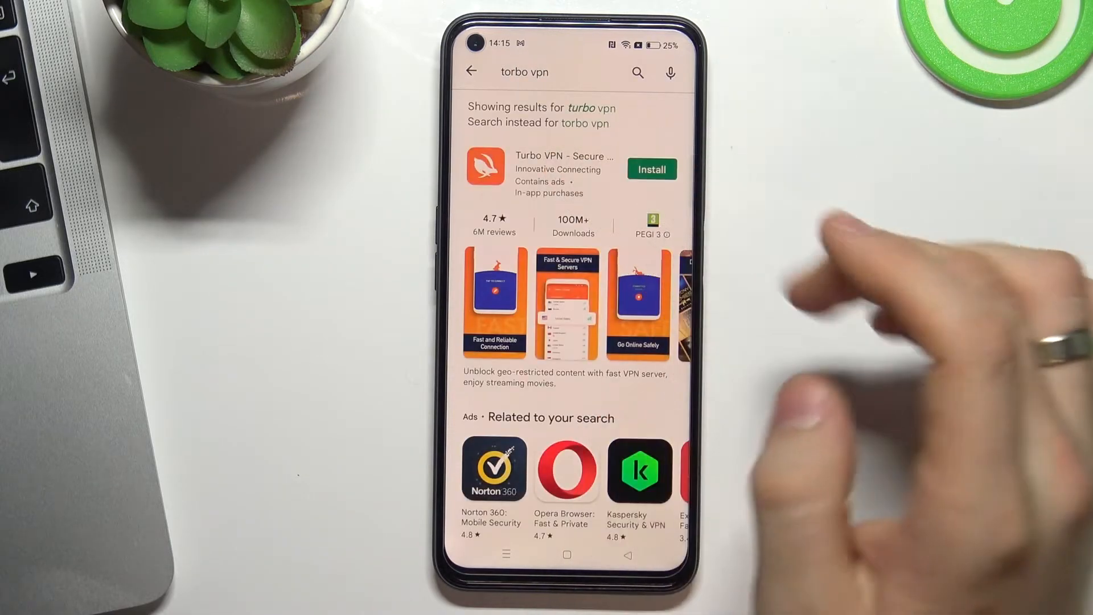
Step: Install Turbo VPN from its Play Store listing and open it once installed
click(651, 169)
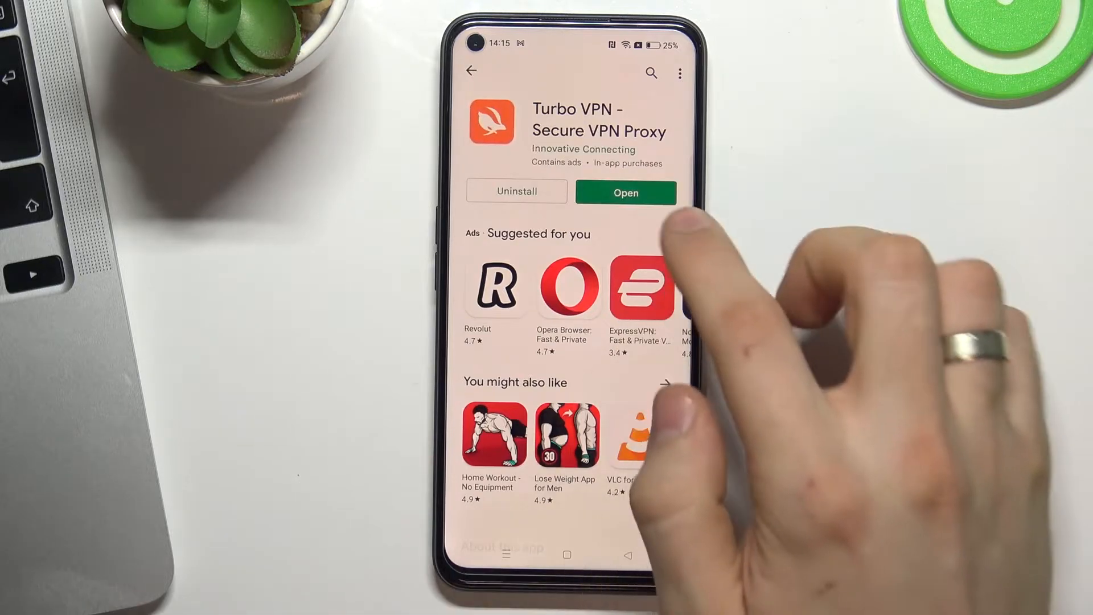
click(624, 193)
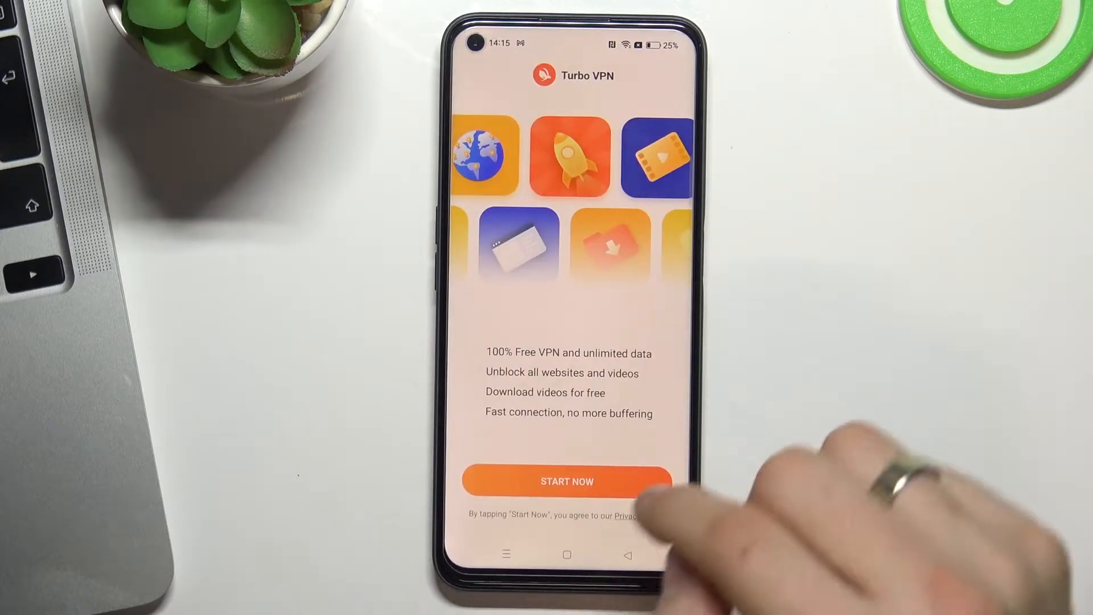
Step: Accept Start Now and dismiss the 7 Days Free Trial offer
click(566, 481)
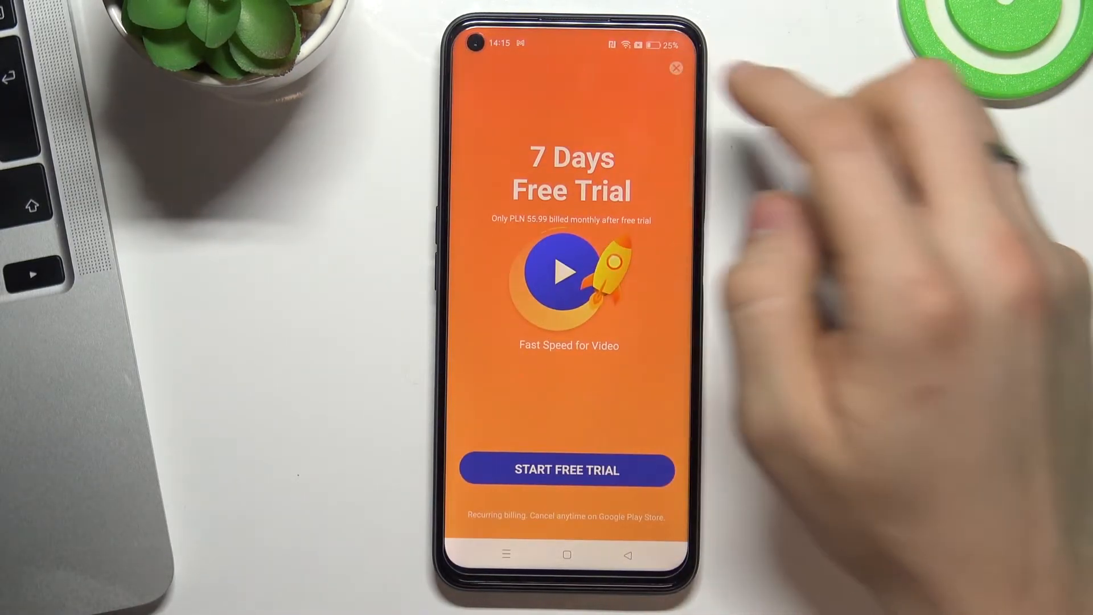
click(674, 69)
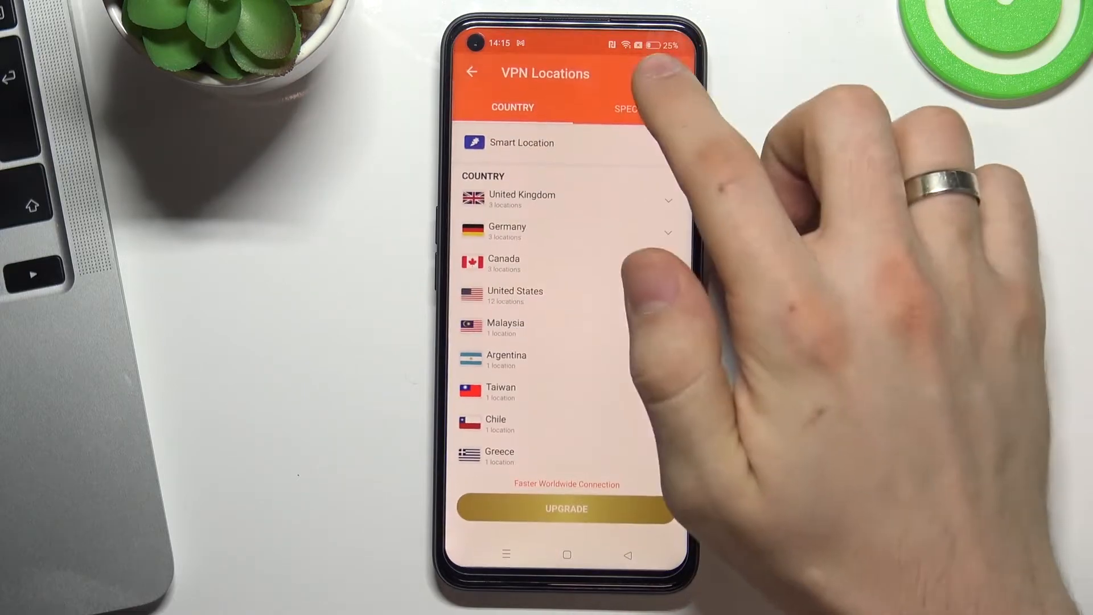
Step: Go back from VPN Locations to Turbo VPN's unconnected home screen
click(473, 72)
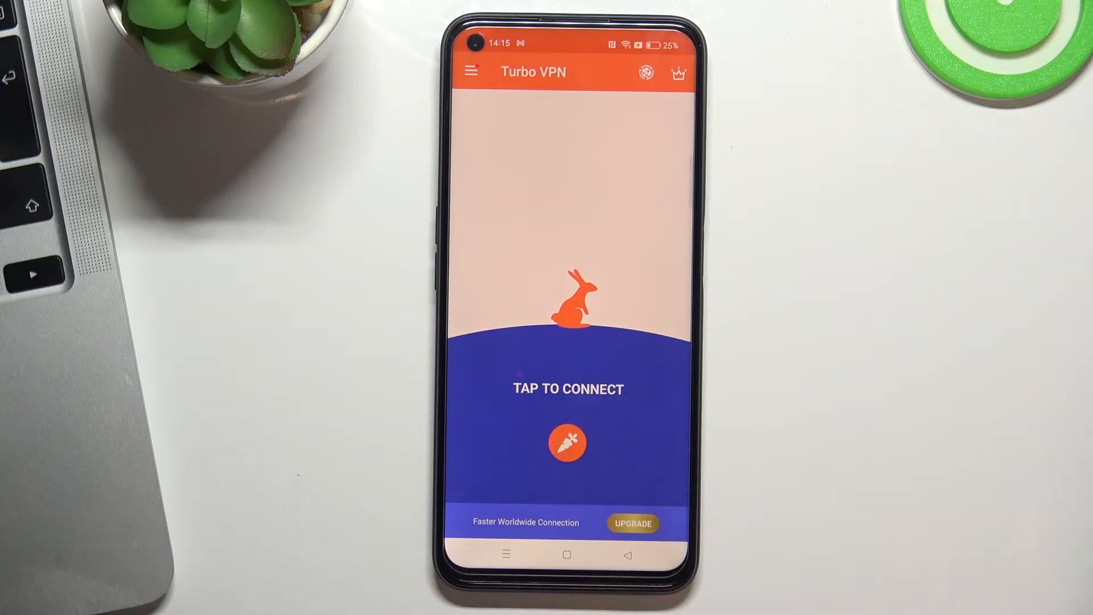
click(567, 442)
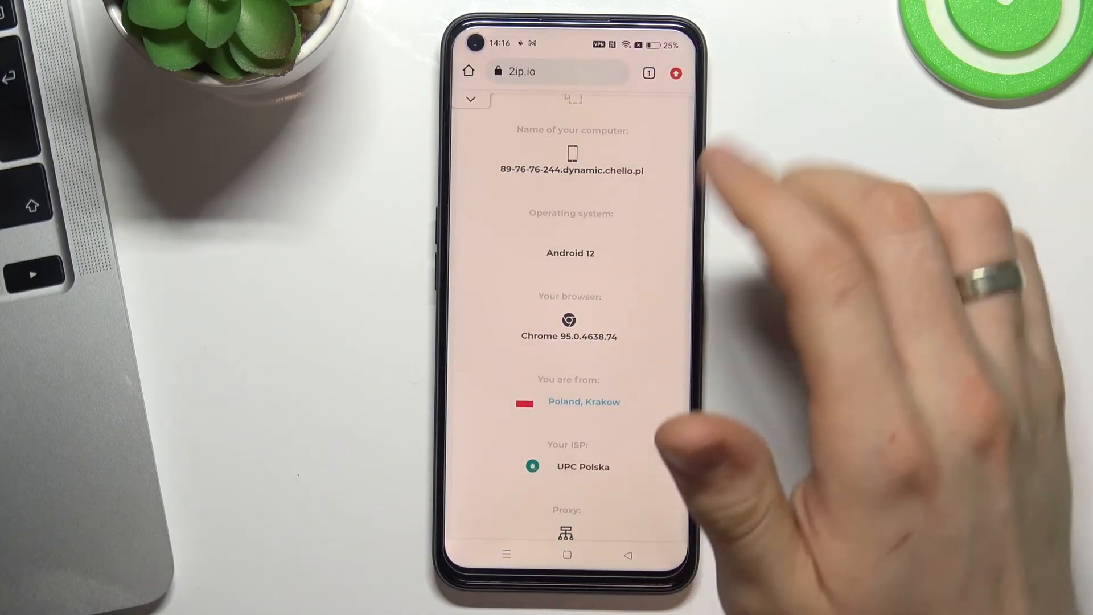
Step: Tap Chrome's address bar on the 2ip.io page to edit it
click(558, 71)
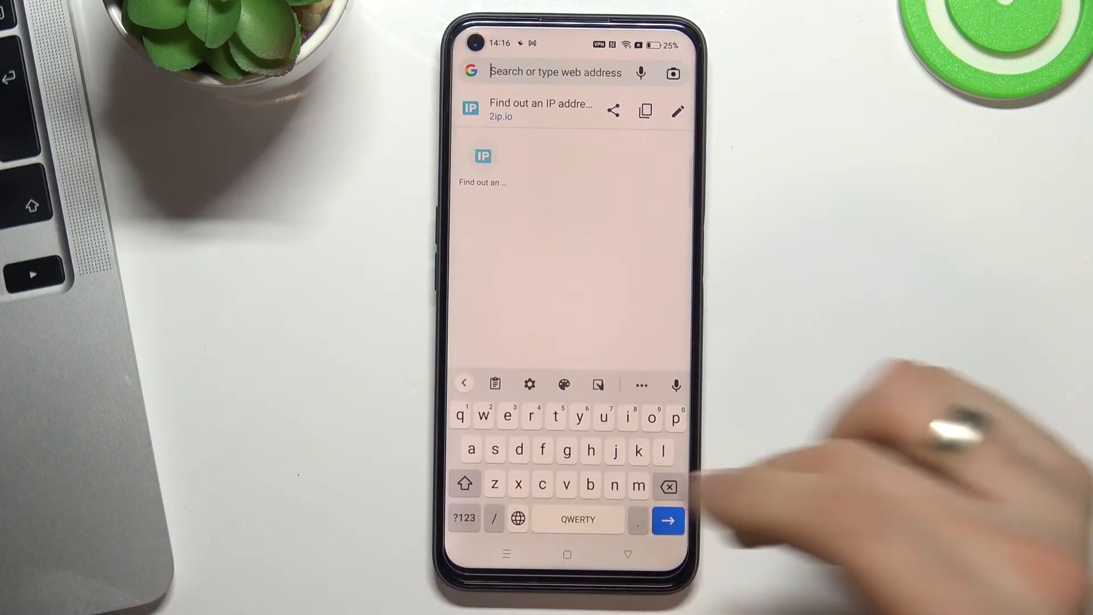